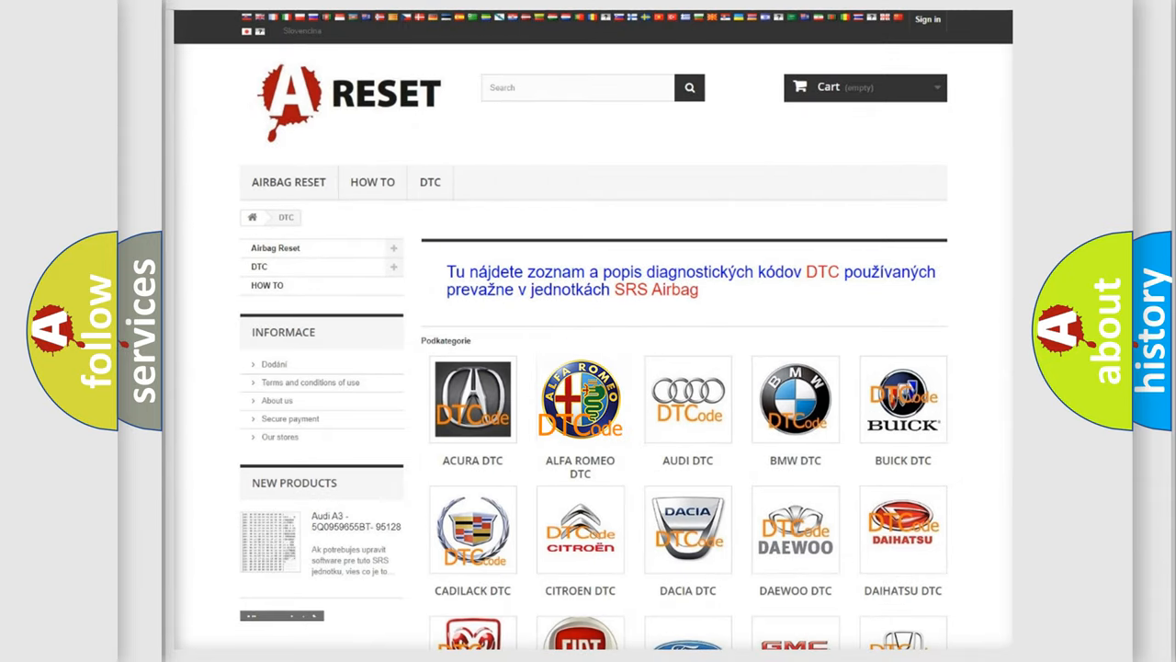
Step: Open the ALFA ROMEO DTC tile and scroll its trouble code list down to the P codes
{"action": "left_click", "coordinate": [580, 399]}
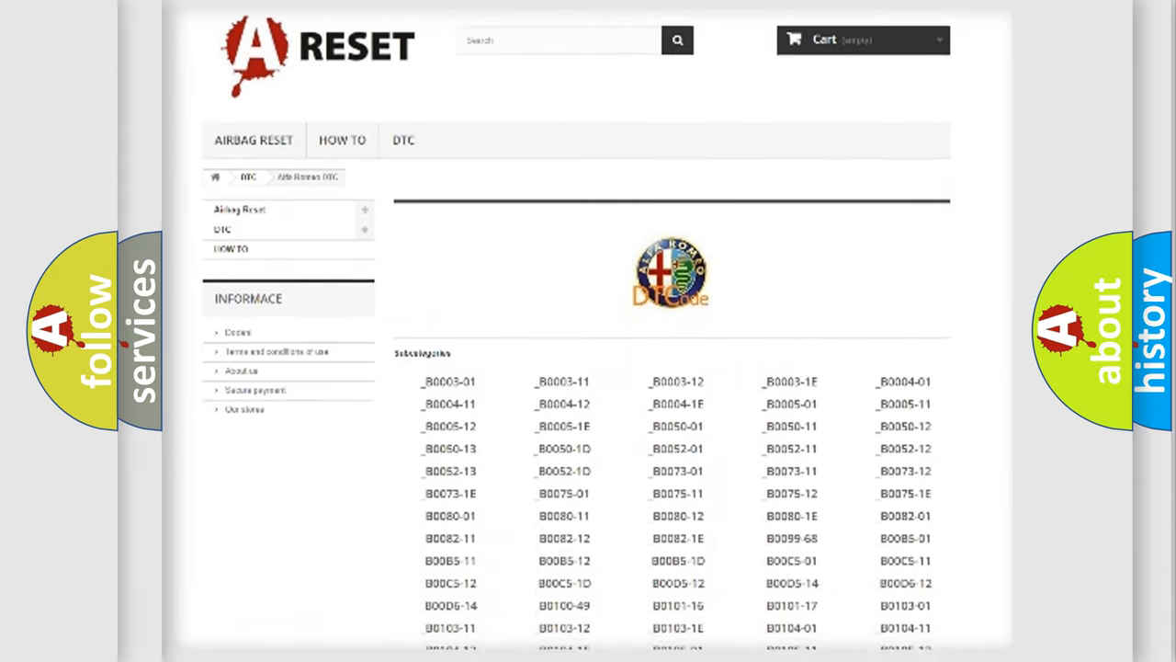
{"action": "scroll", "scroll_direction": "down", "scroll_amount": 3}
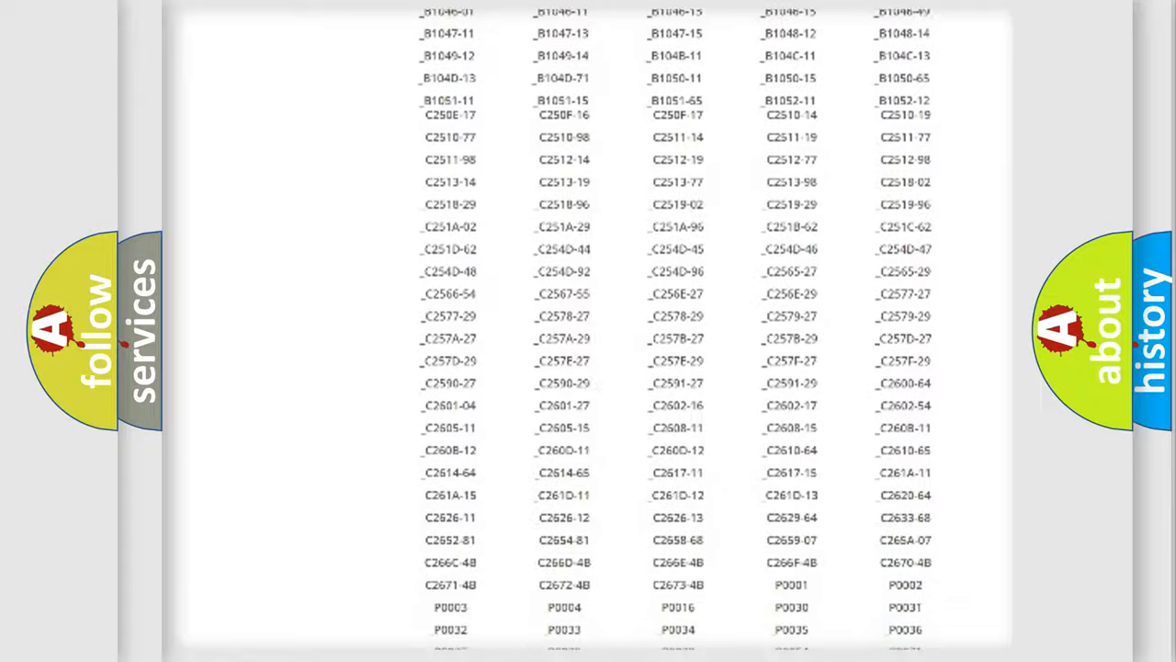